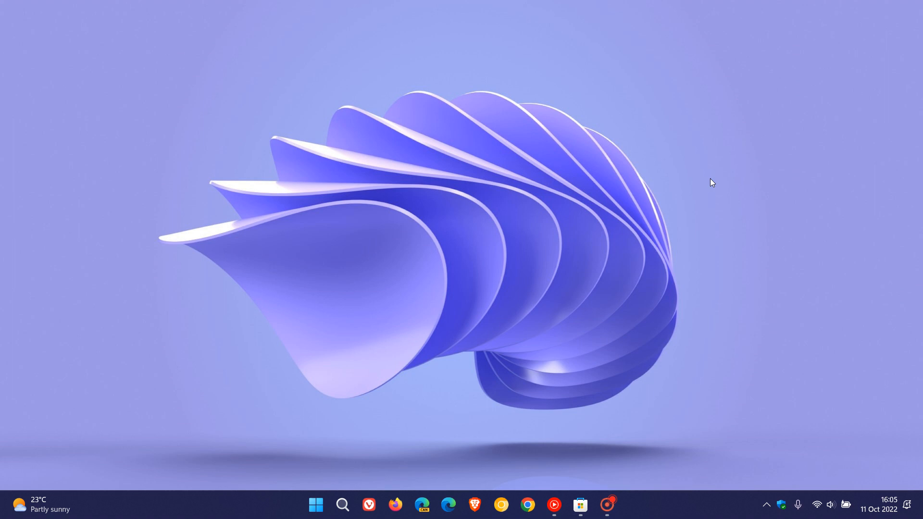
mouse_move(746, 237)
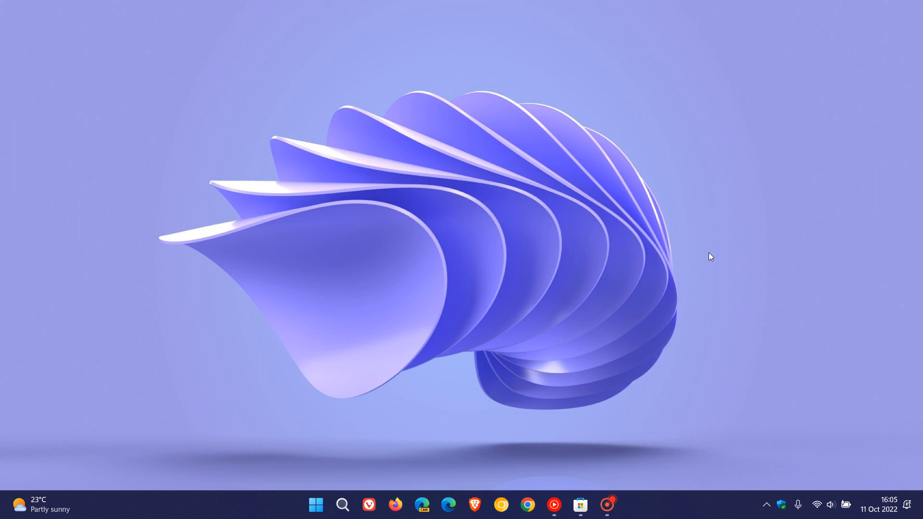
mouse_move(661, 213)
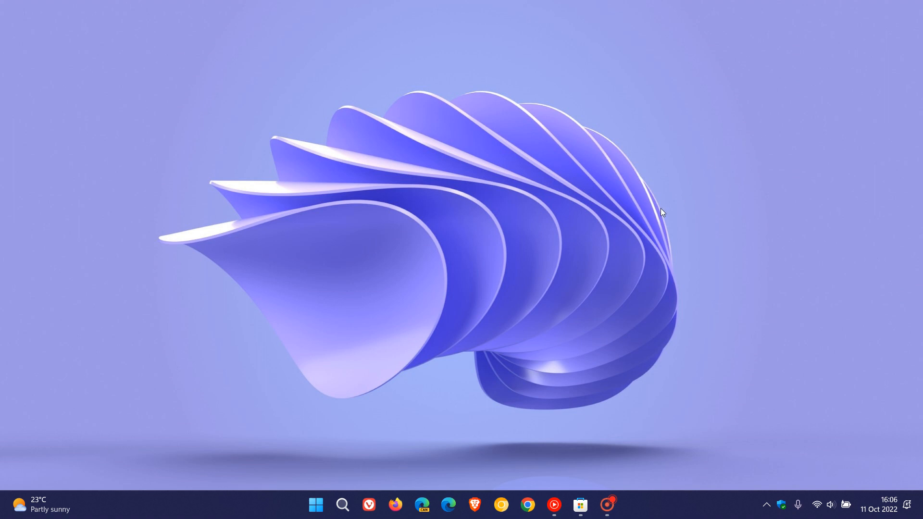
mouse_move(462, 206)
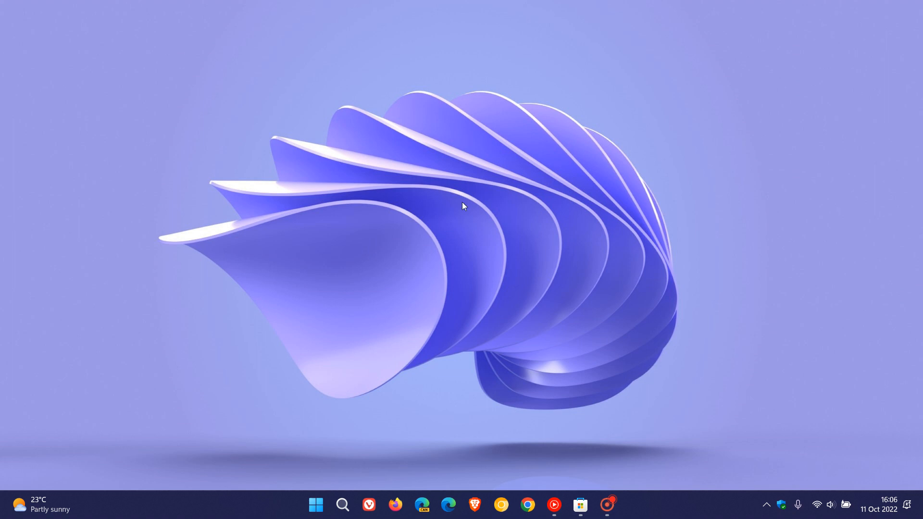
mouse_move(654, 247)
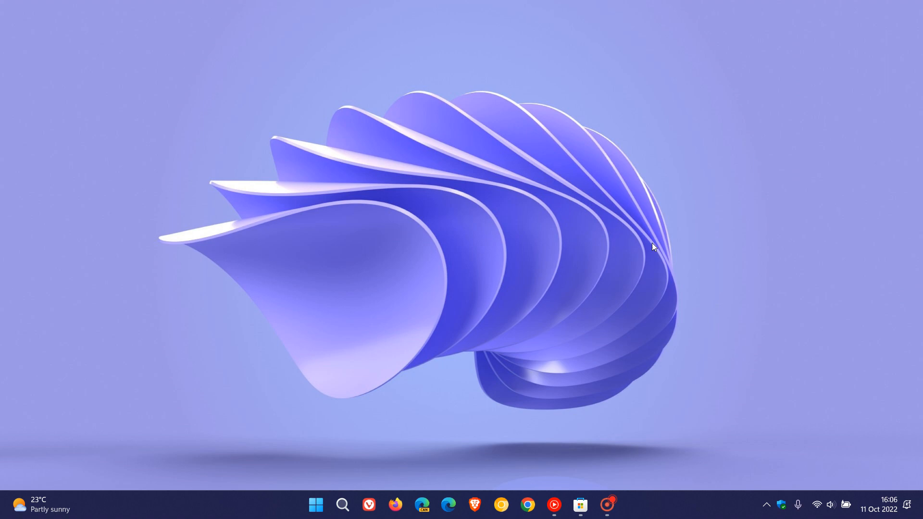
Launch a non-administrator Windows PowerShell session from the Start button's quick link menu
left_click(342, 504)
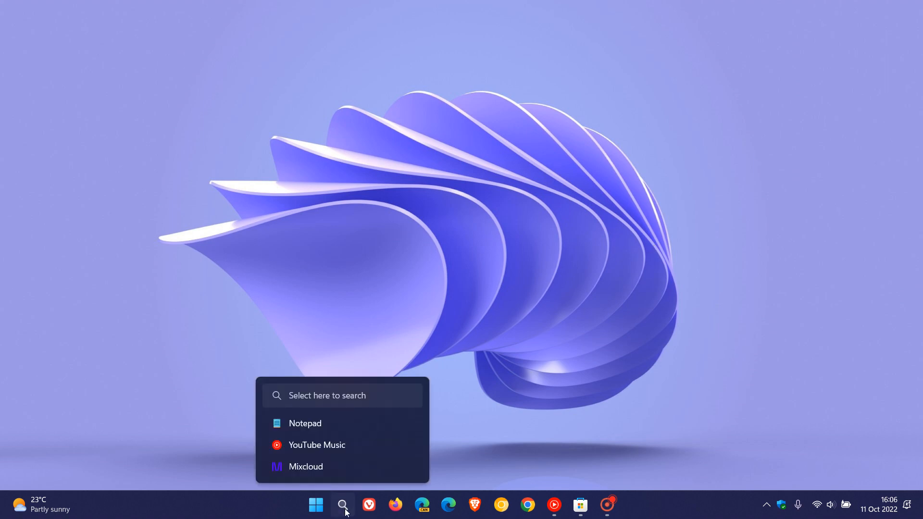
left_click(344, 505)
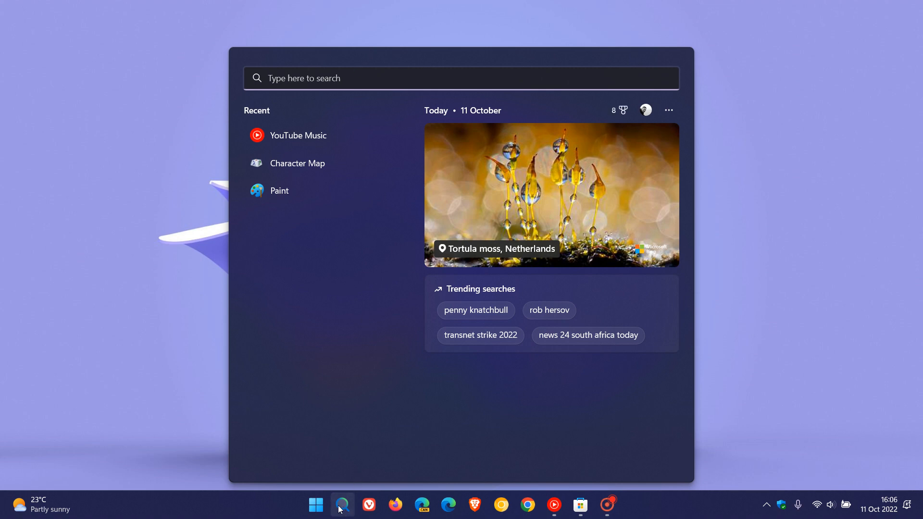
right_click(317, 505)
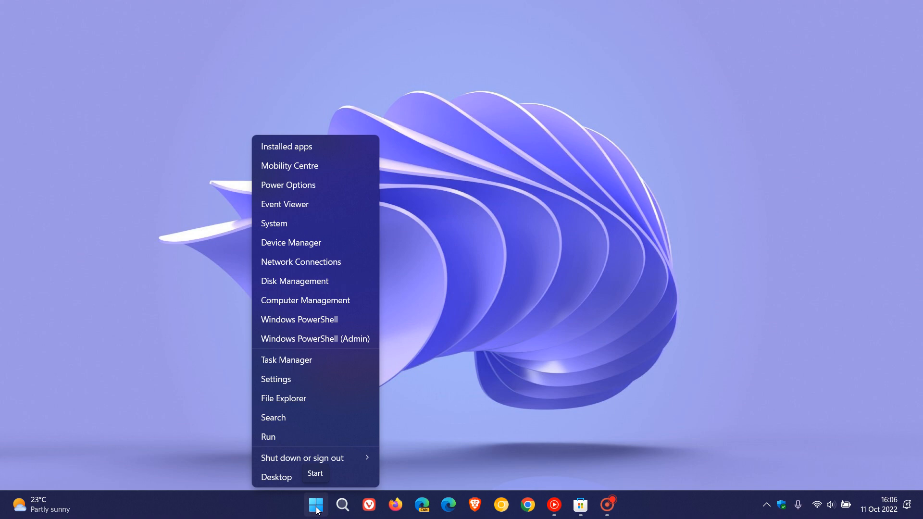
mouse_move(299, 319)
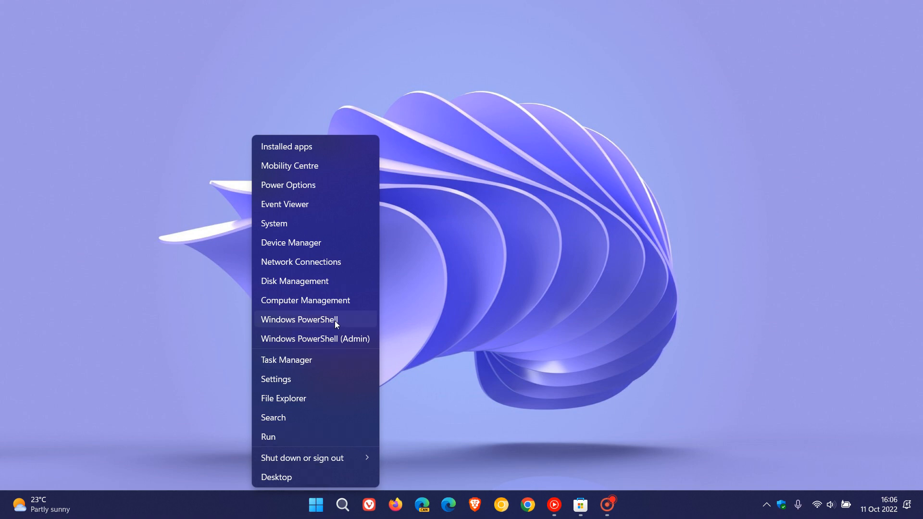
mouse_move(341, 342)
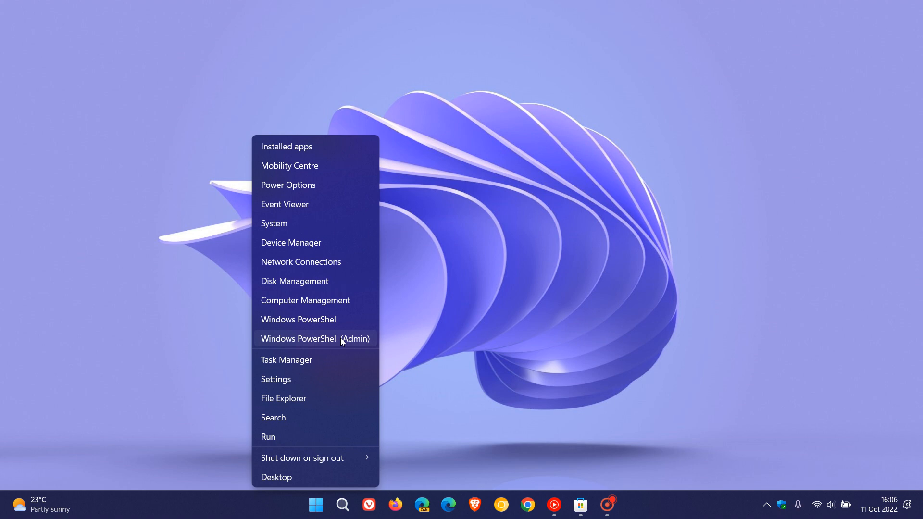
mouse_move(314, 319)
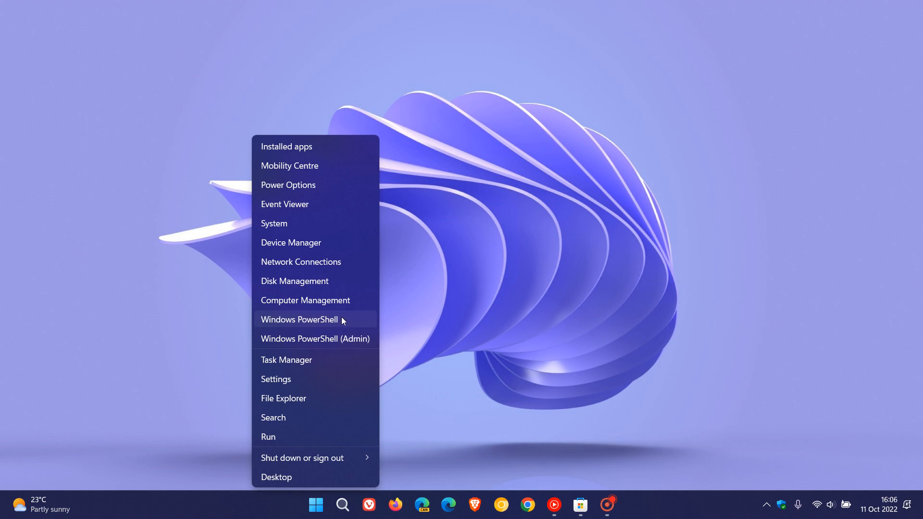
left_click(299, 319)
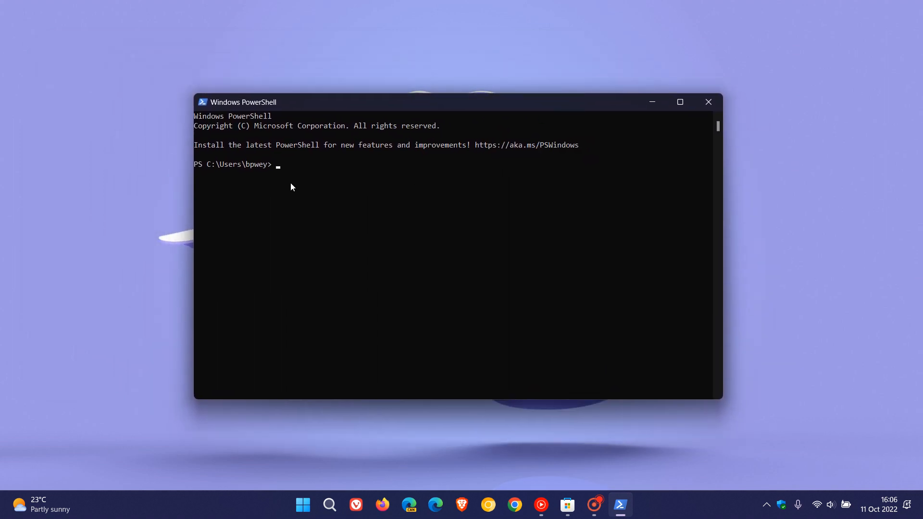
mouse_move(453, 277)
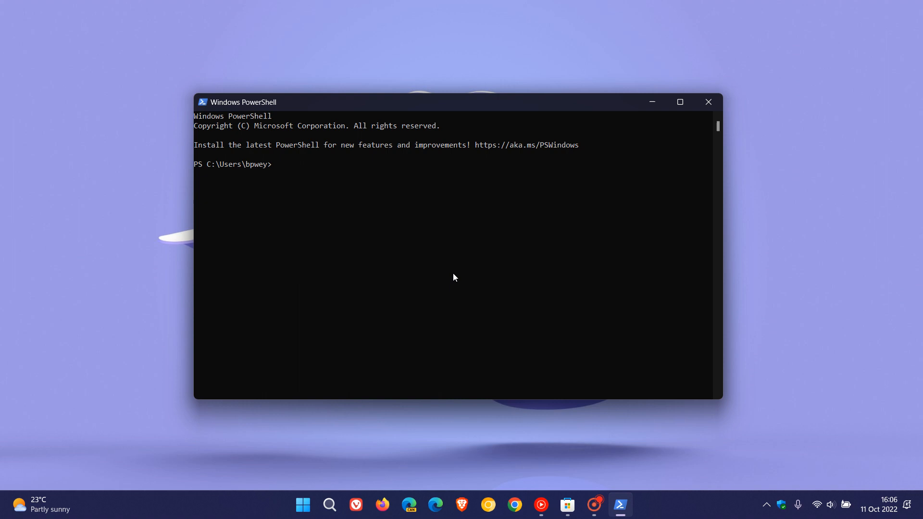
Enter $PSVersionTable at the prompt without running it yet
type("$PSVersionTable")
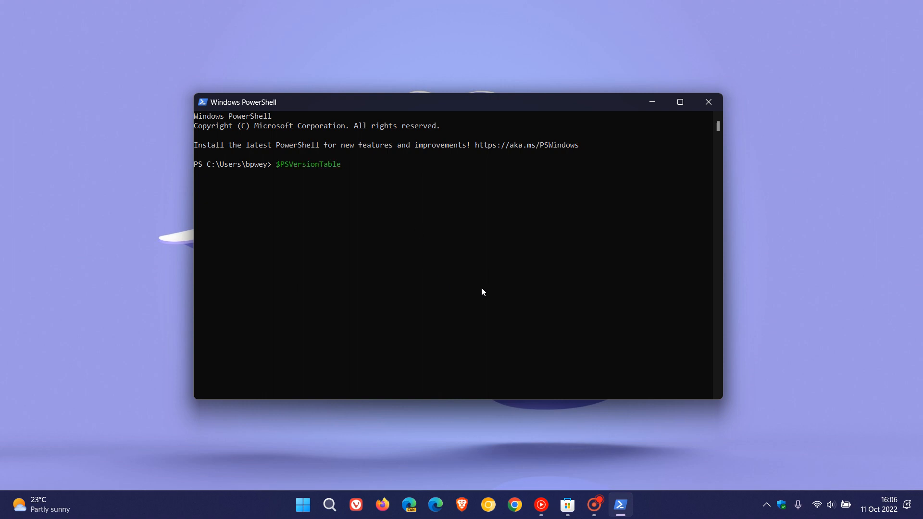
mouse_move(322, 177)
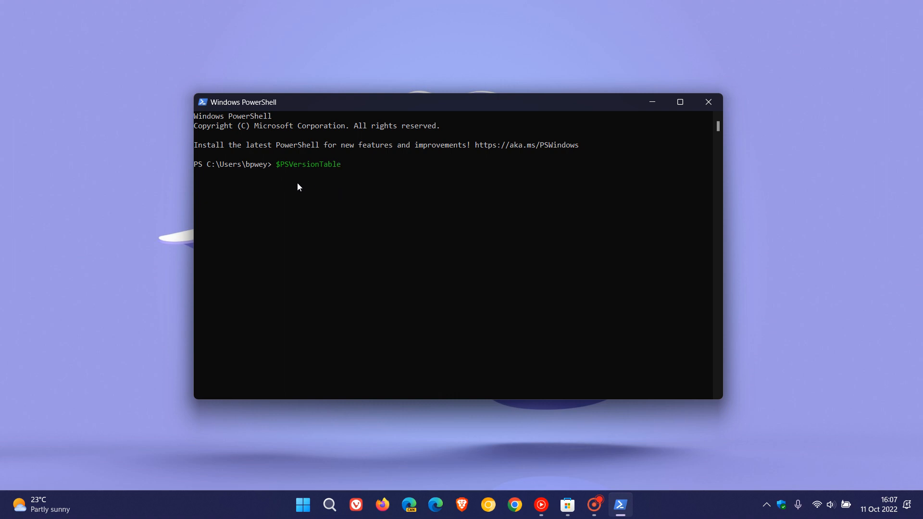
mouse_move(575, 302)
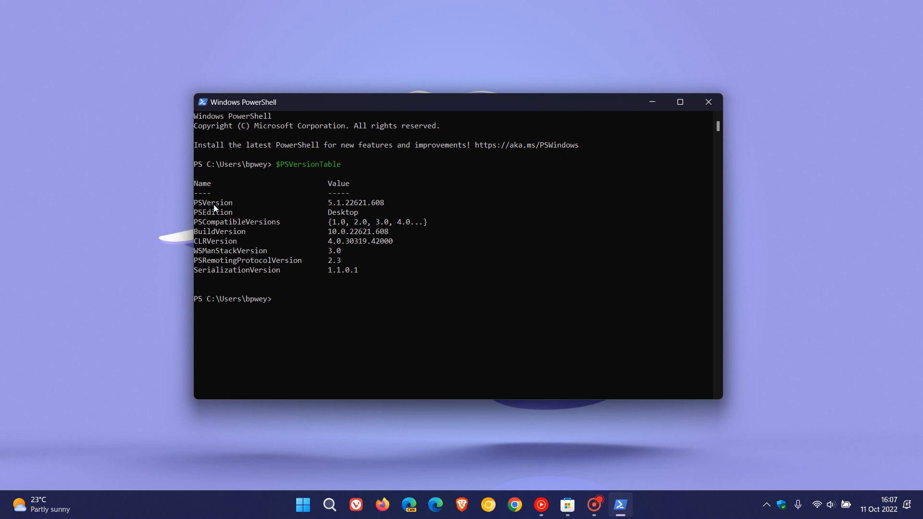
mouse_move(332, 213)
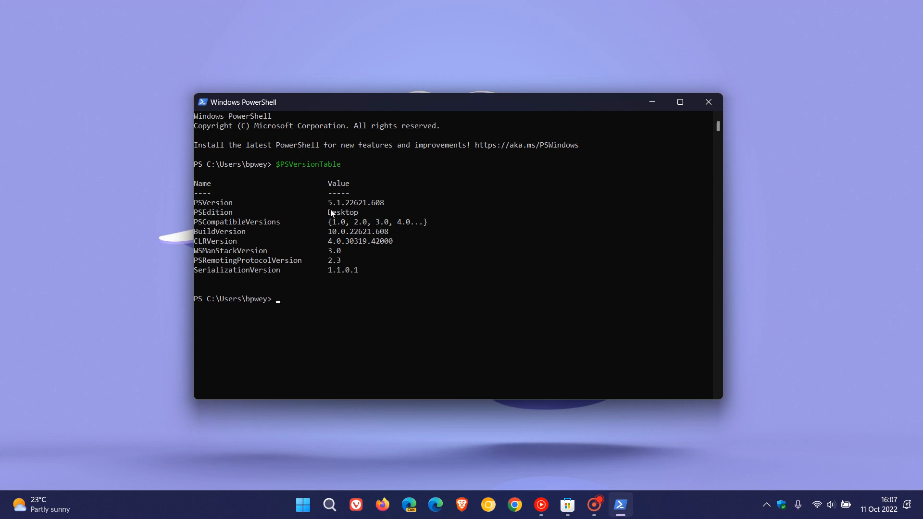
mouse_move(347, 211)
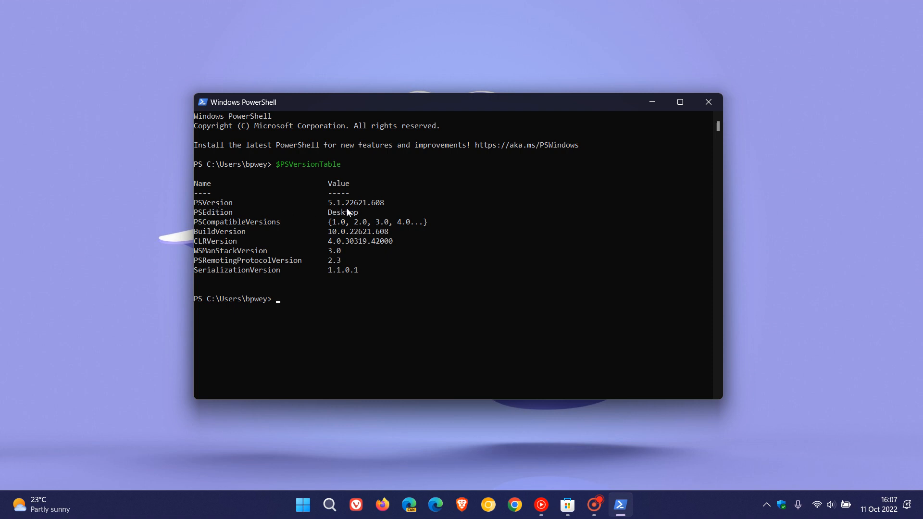
mouse_move(376, 212)
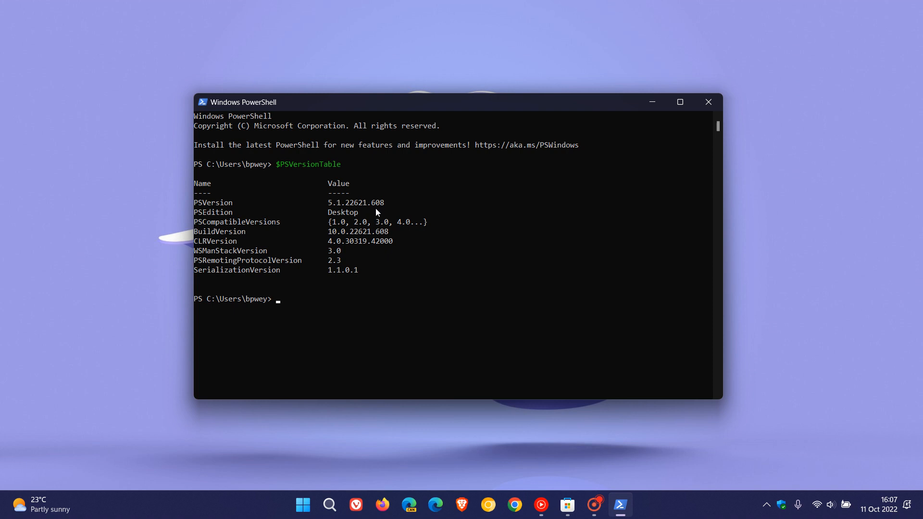
mouse_move(384, 212)
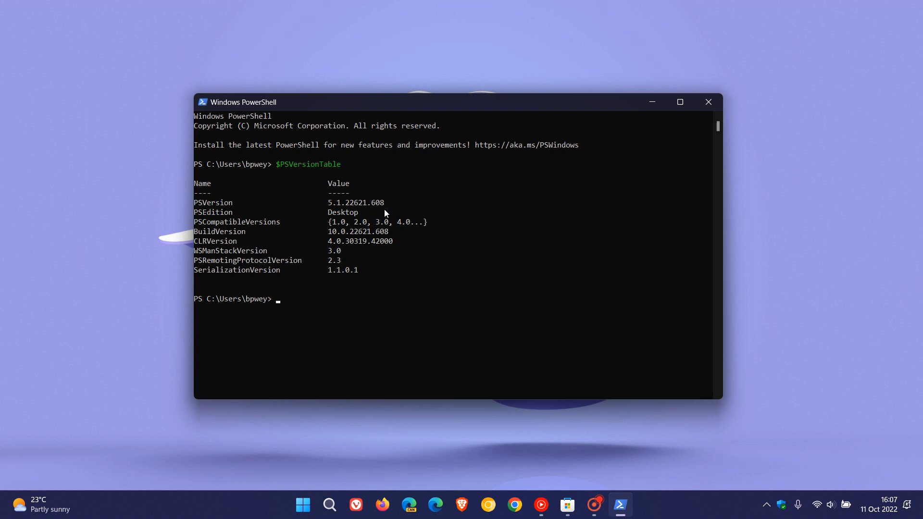
mouse_move(362, 218)
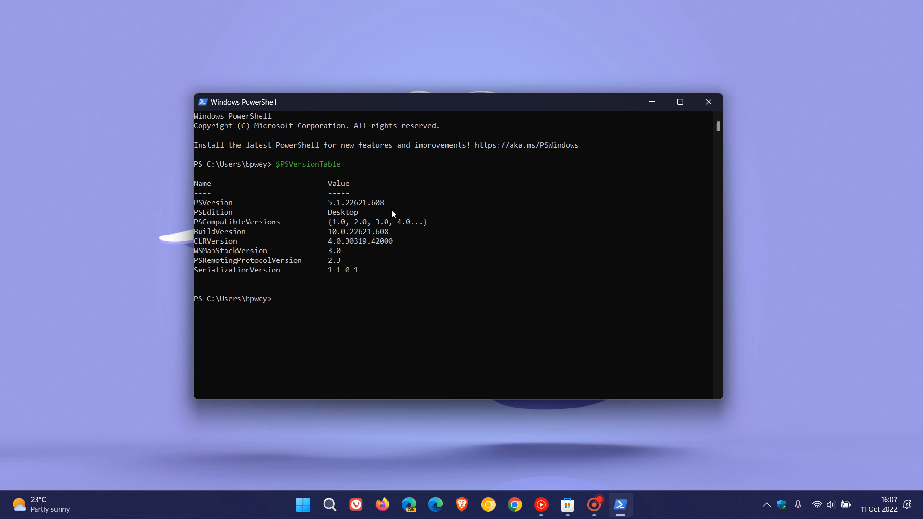
mouse_move(395, 210)
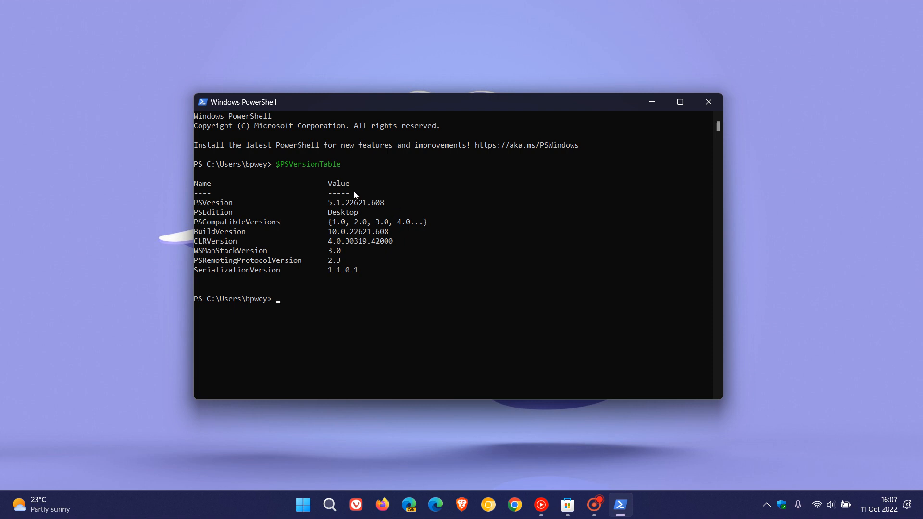
mouse_move(385, 211)
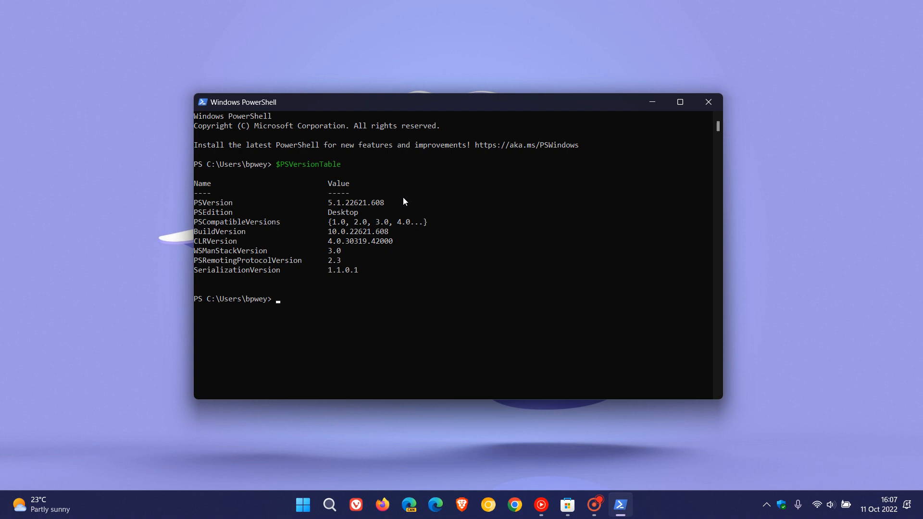
mouse_move(343, 208)
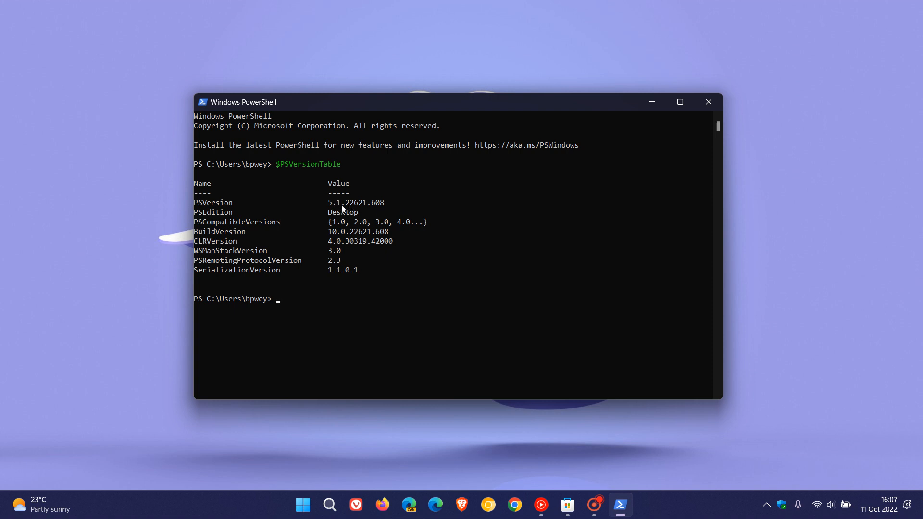
mouse_move(570, 218)
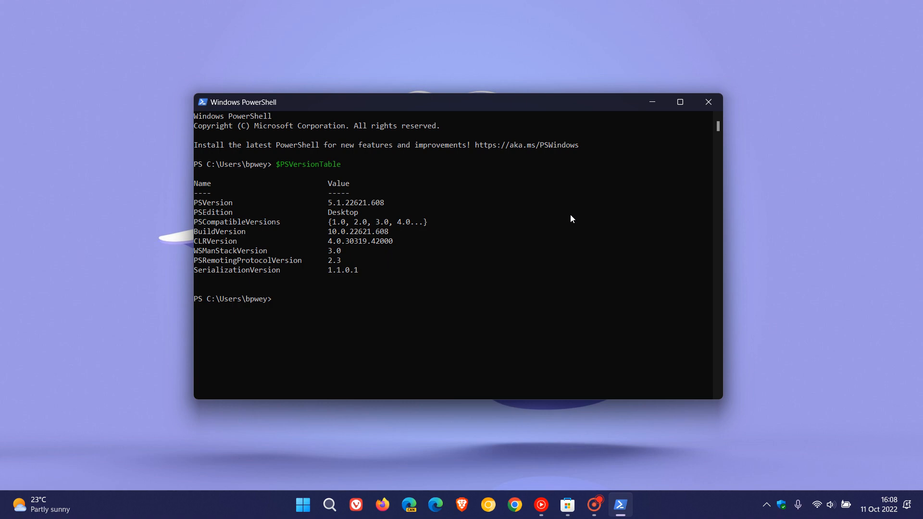
mouse_move(567, 504)
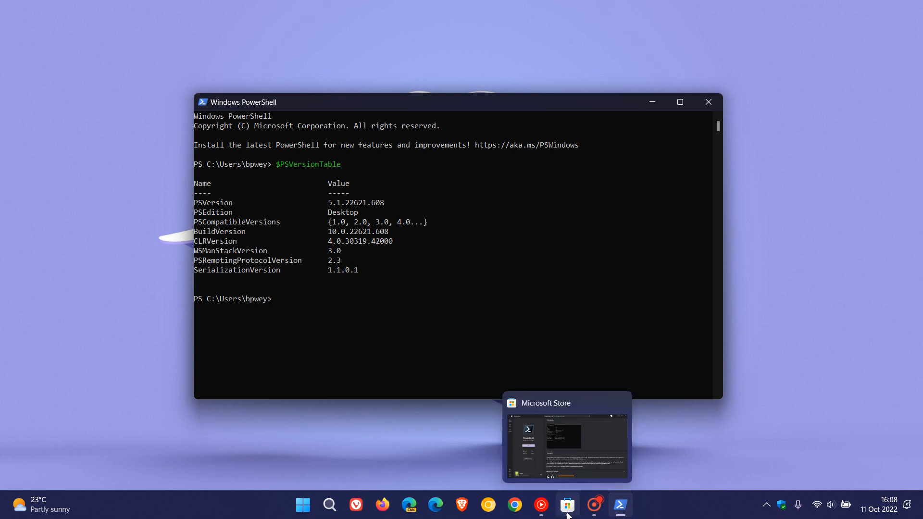
Browse the Microsoft Store PowerShell page down to its release details showing version 7.2.6
left_click(566, 504)
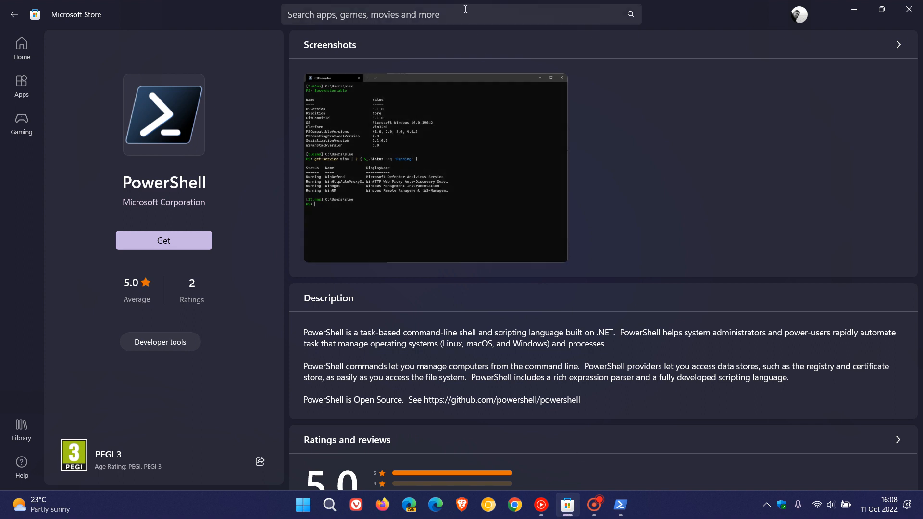
mouse_move(615, 227)
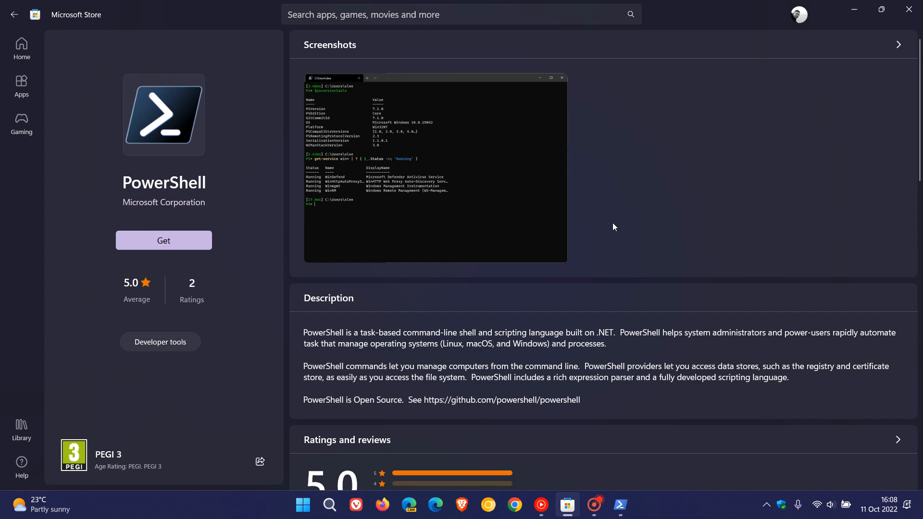
scroll("down", 3)
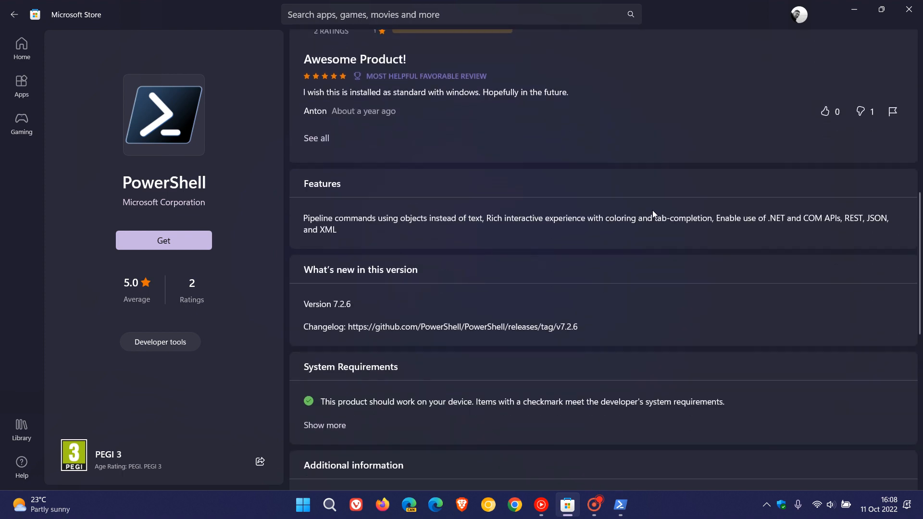
scroll("down", 3)
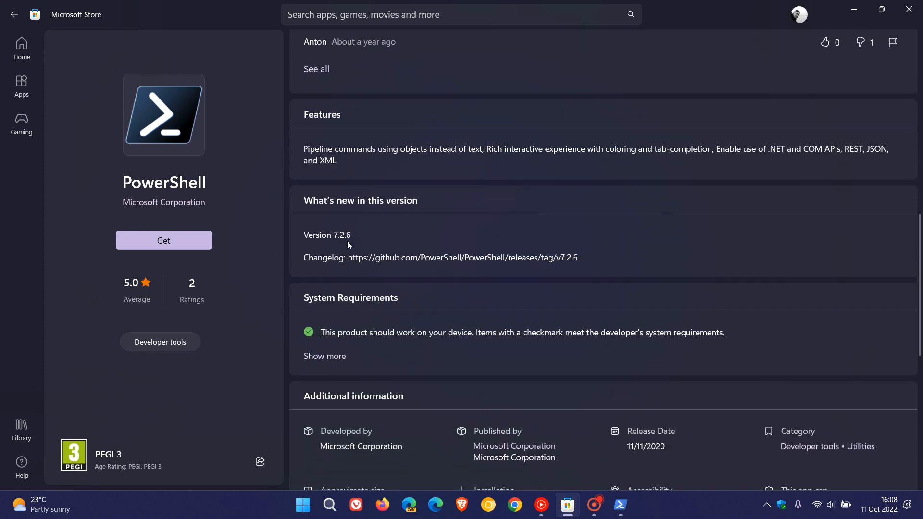
mouse_move(671, 235)
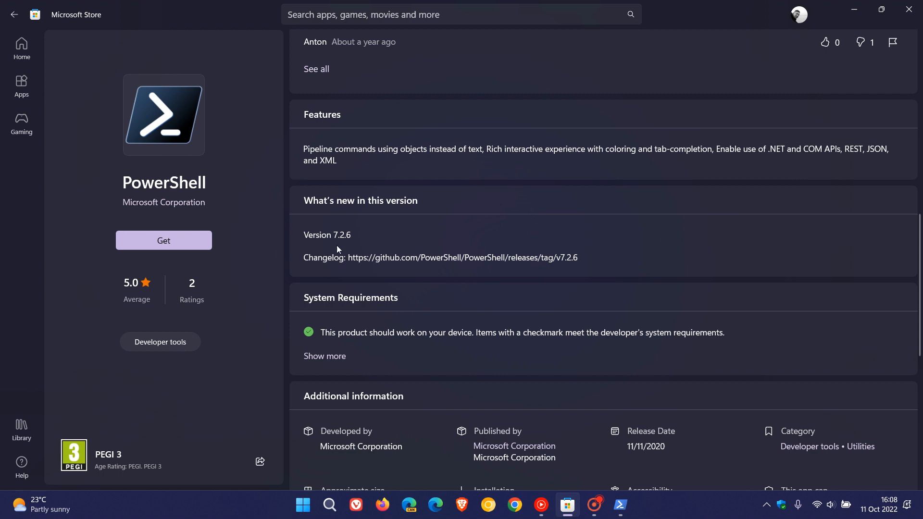
mouse_move(683, 252)
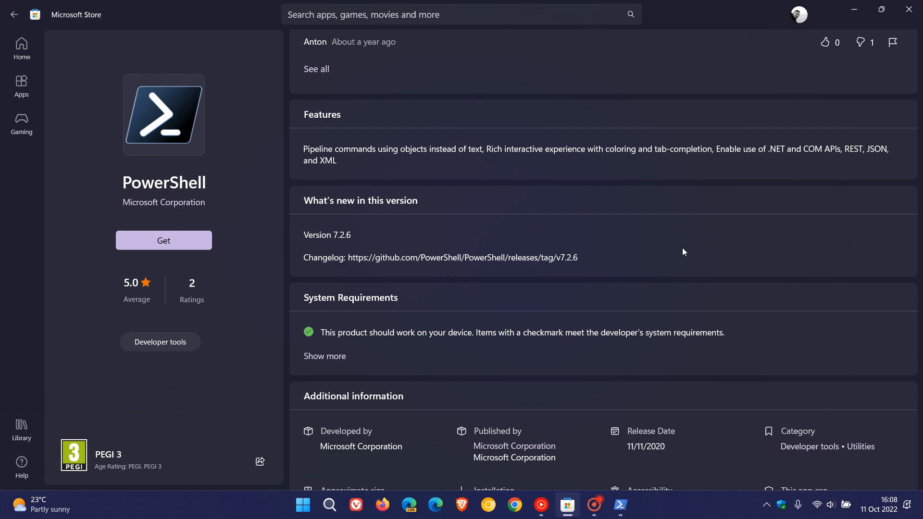
mouse_move(670, 302)
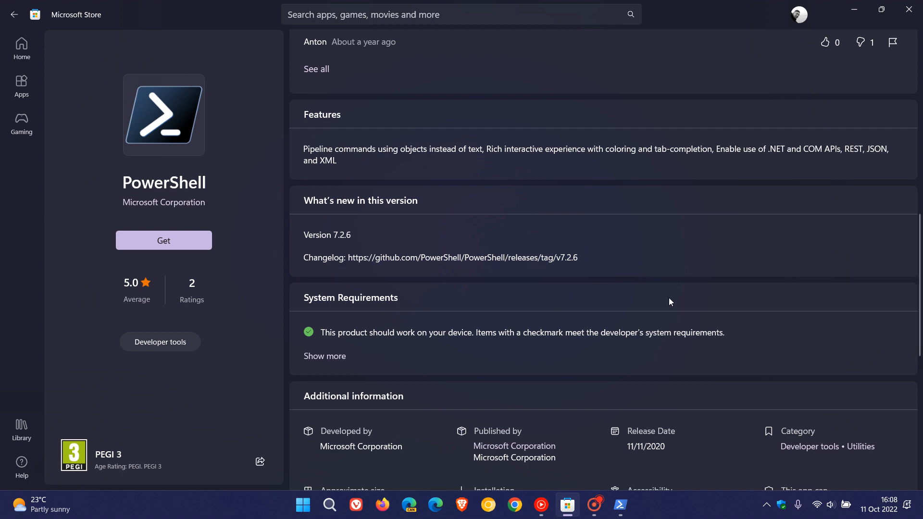
scroll("down", 3)
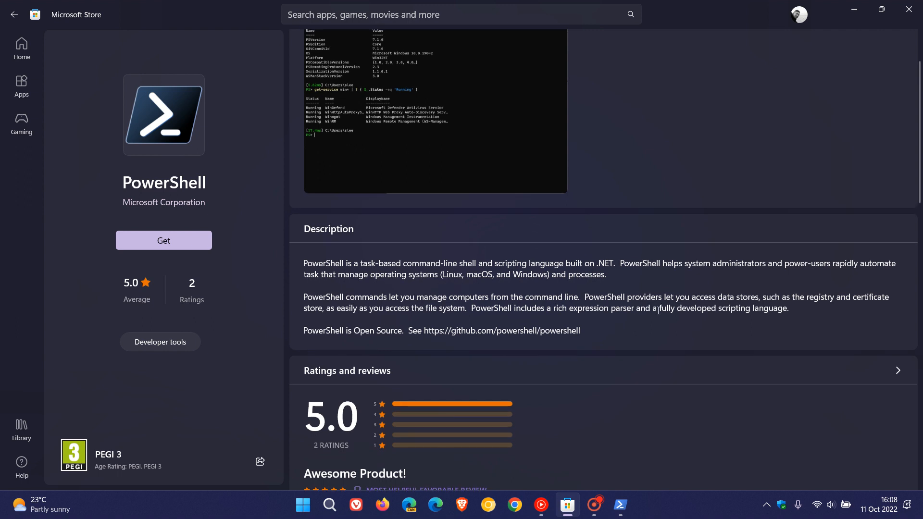
mouse_move(363, 345)
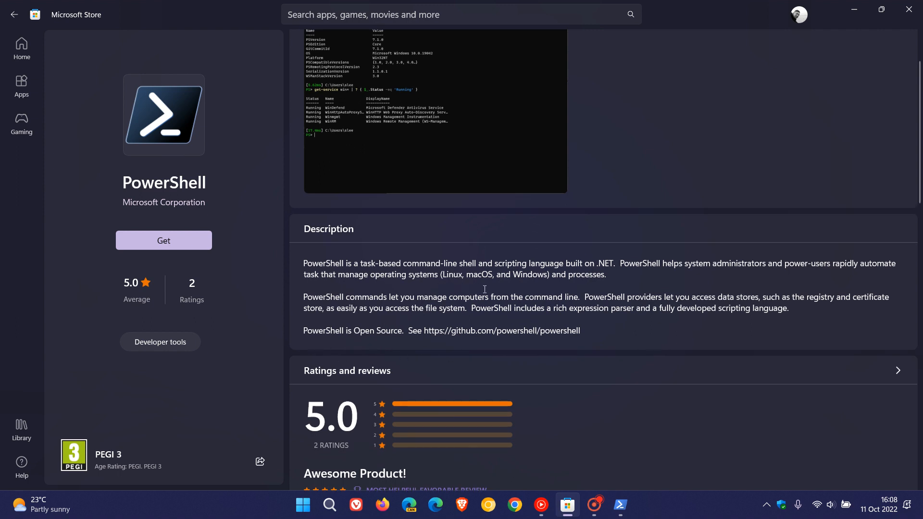
mouse_move(454, 284)
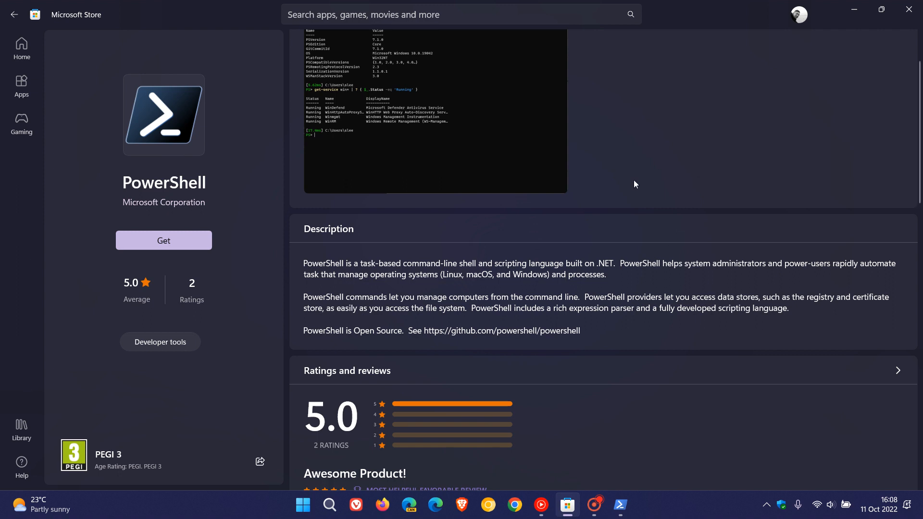
mouse_move(685, 190)
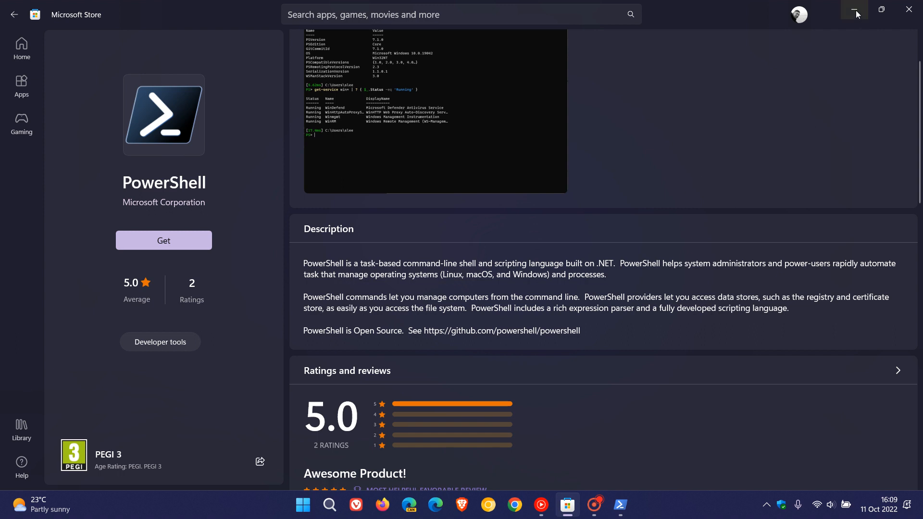
mouse_move(854, 10)
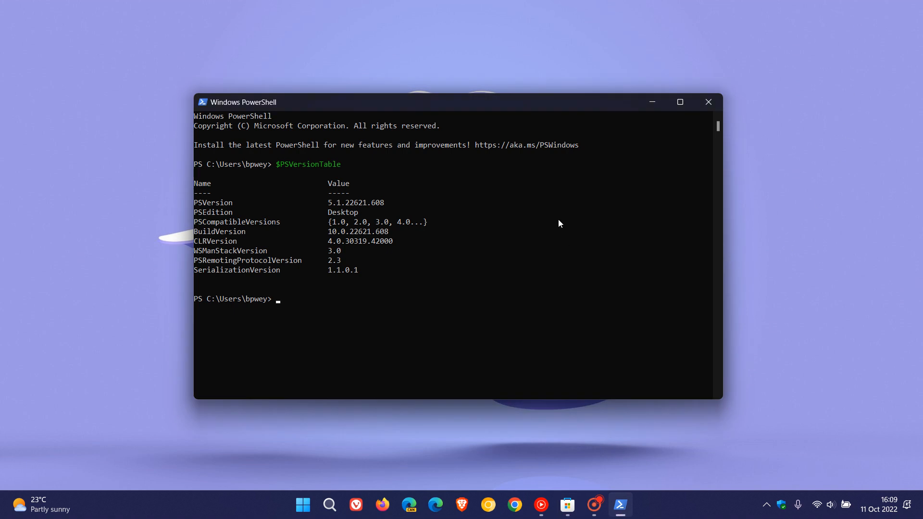
mouse_move(363, 175)
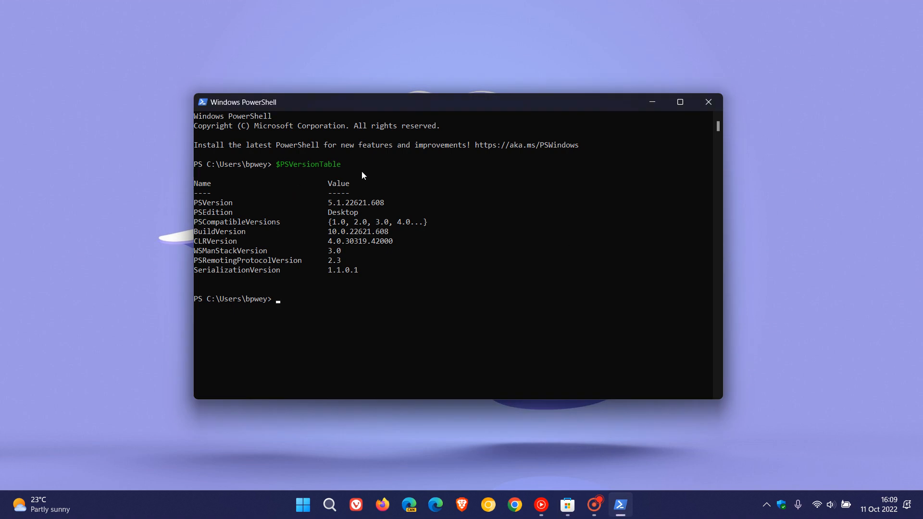
mouse_move(579, 247)
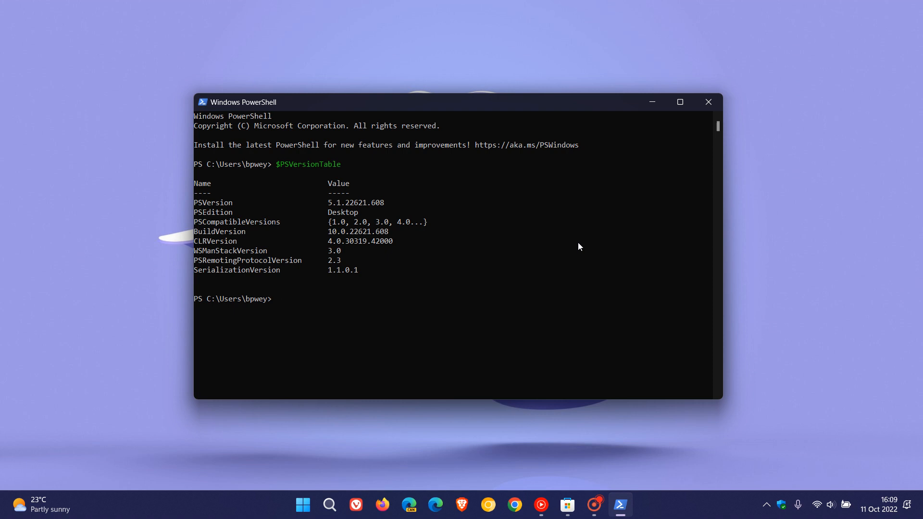
mouse_move(708, 101)
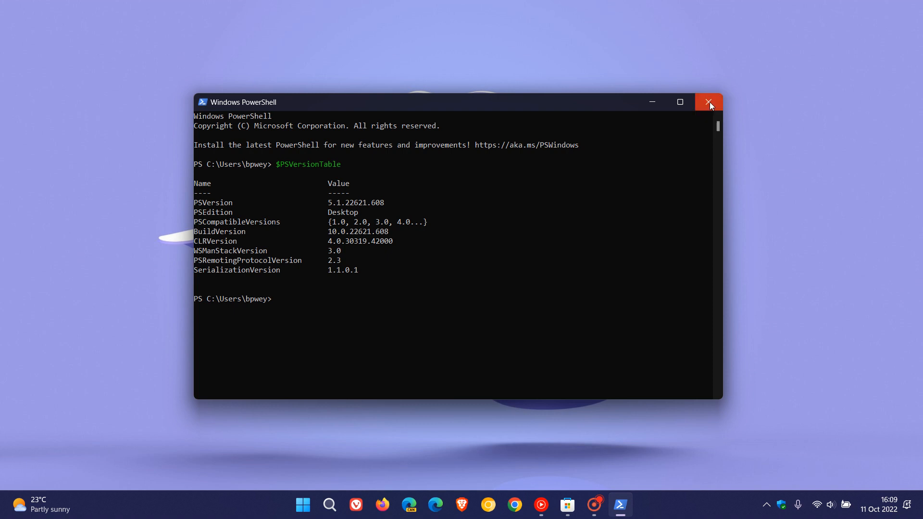
Close the Windows PowerShell window, leaving the empty desktop
left_click(708, 102)
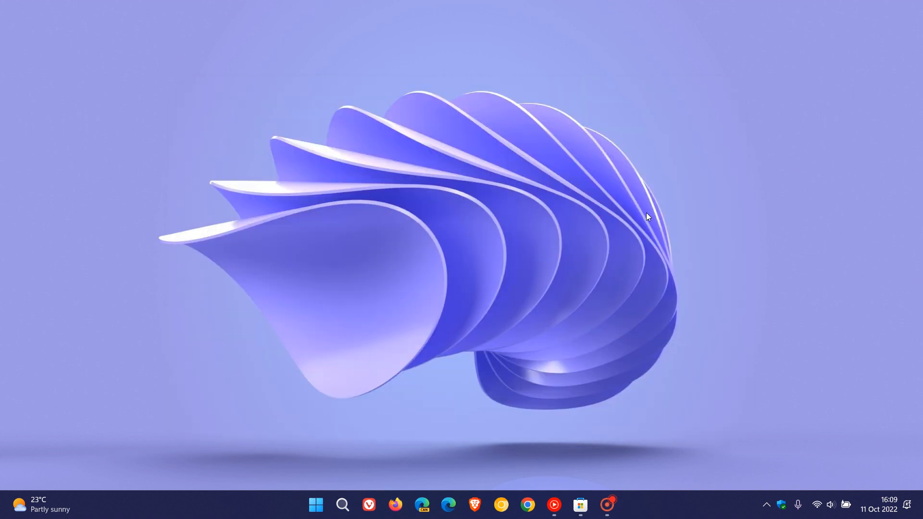